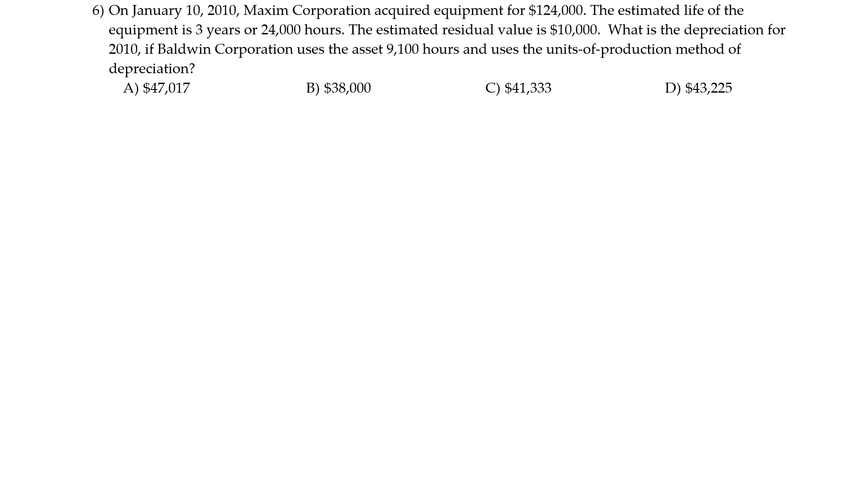
- Handwrite the UOP formula with 'useful life (hours)' as the denominator below the question
left_click_drag(91, 144, 116, 135)
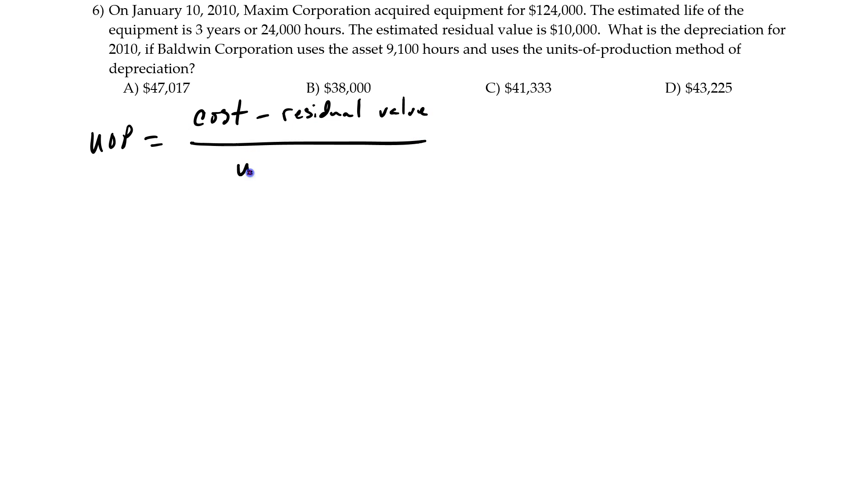
type("useful life (")
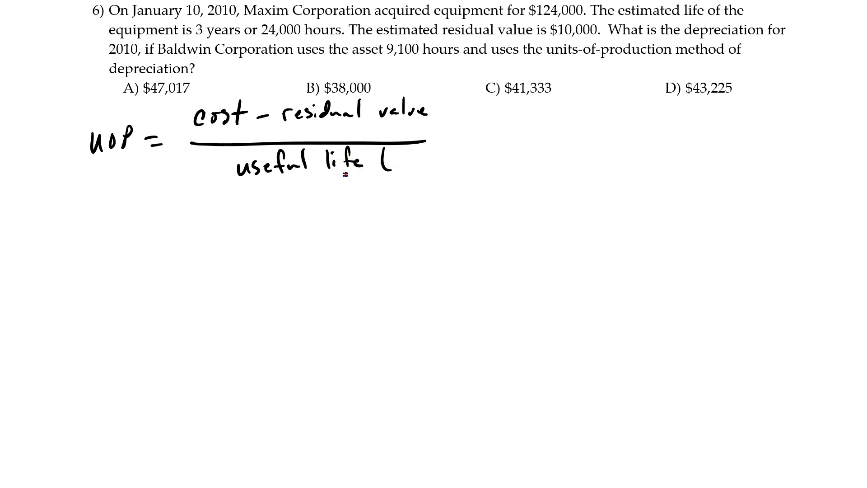
left_click(396, 165)
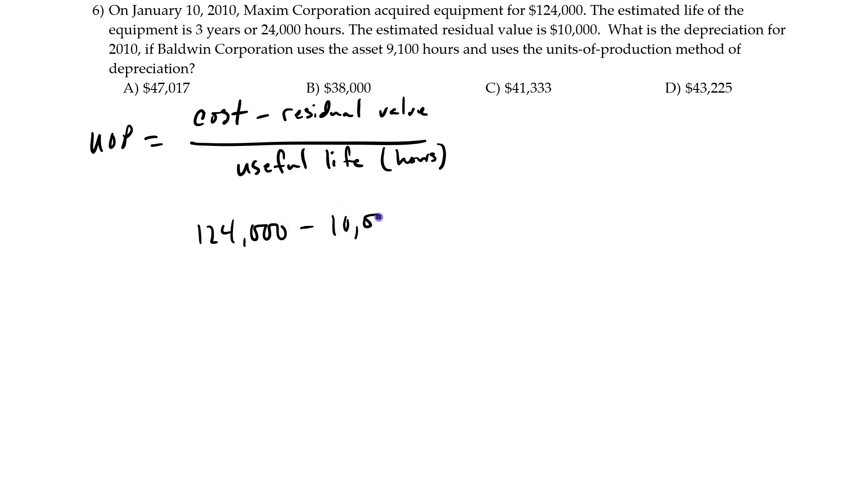
- Draw the fraction bar under '124,000 − 10,000' and begin the 24,000-hour denominator
left_click_drag(174, 266, 412, 255)
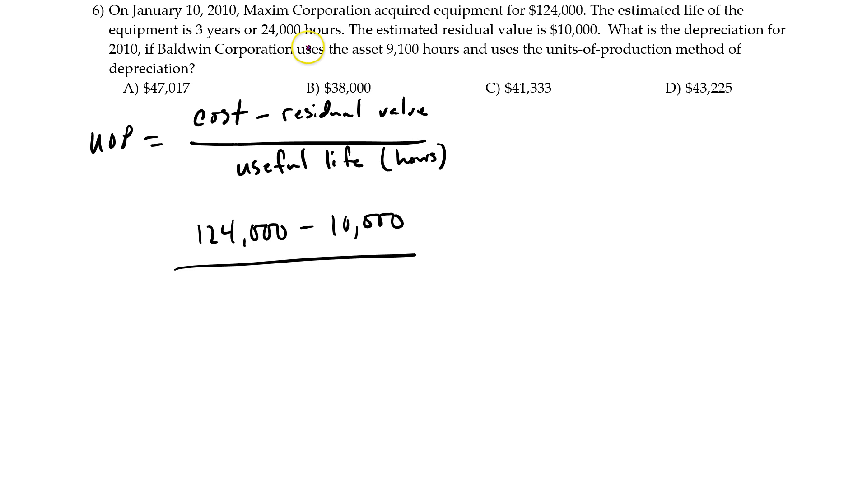
type("2")
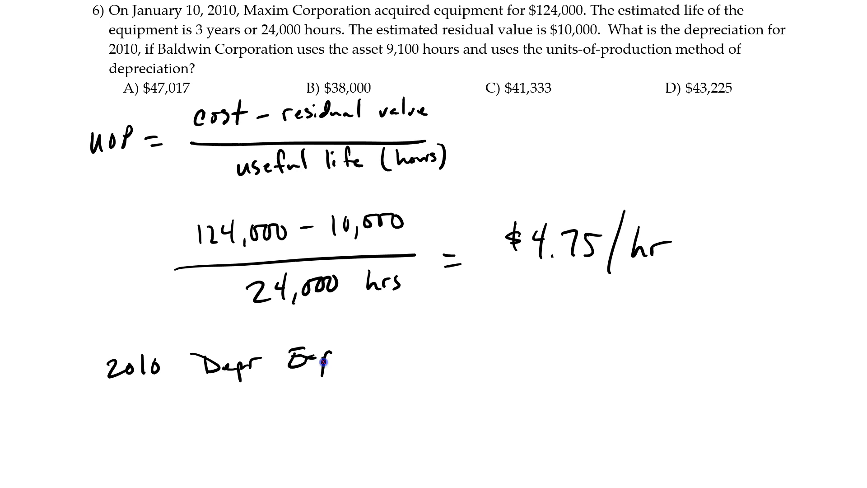
- Write '24,000 hrs = $4.75/hr' and start the 2010 'Depr Exp, Acc' entry
type("Acc")
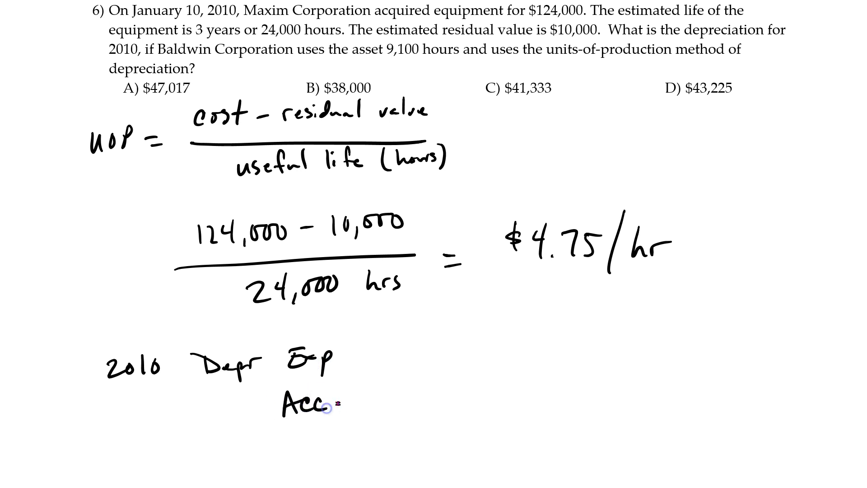